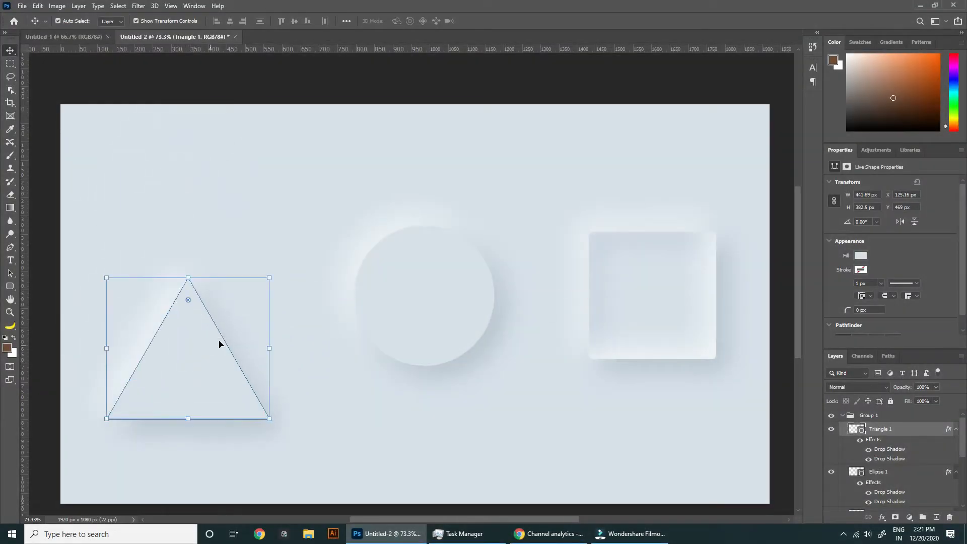
- Add a Solid Color fill layer in pale blue-grey as the canvas background
click(435, 272)
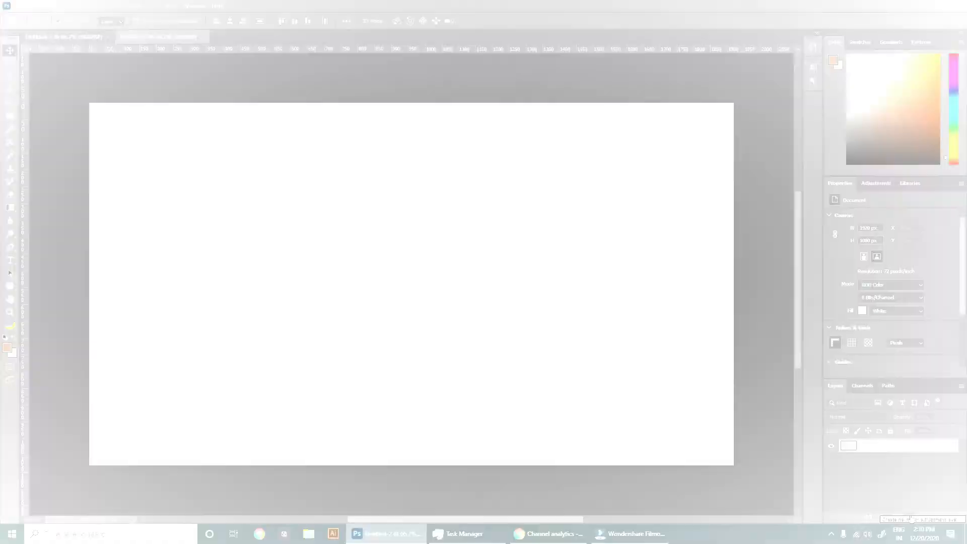
click(868, 343)
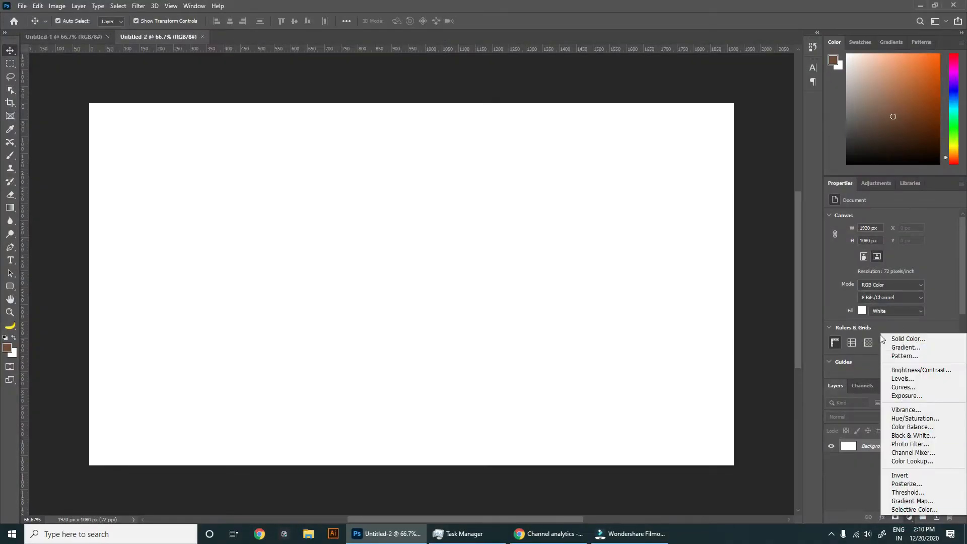
click(907, 338)
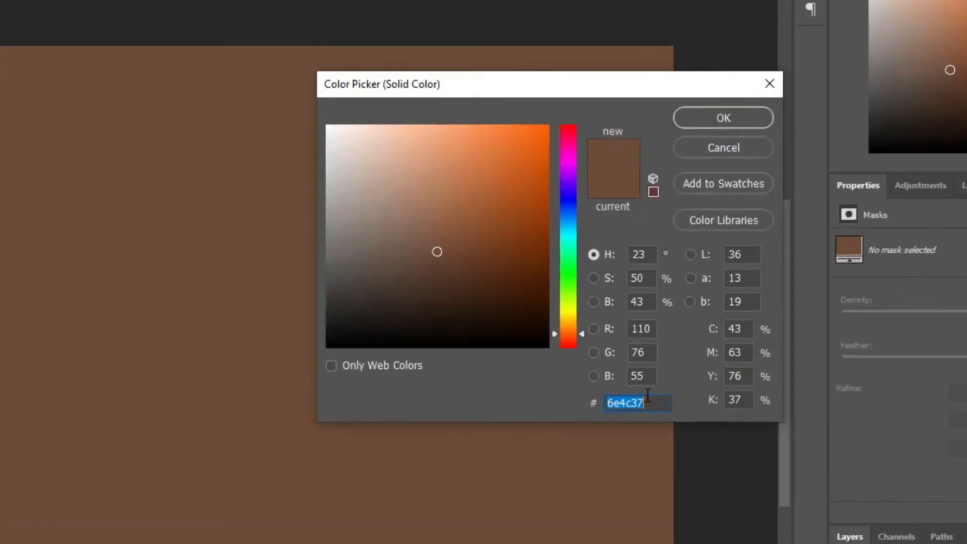
text(d)
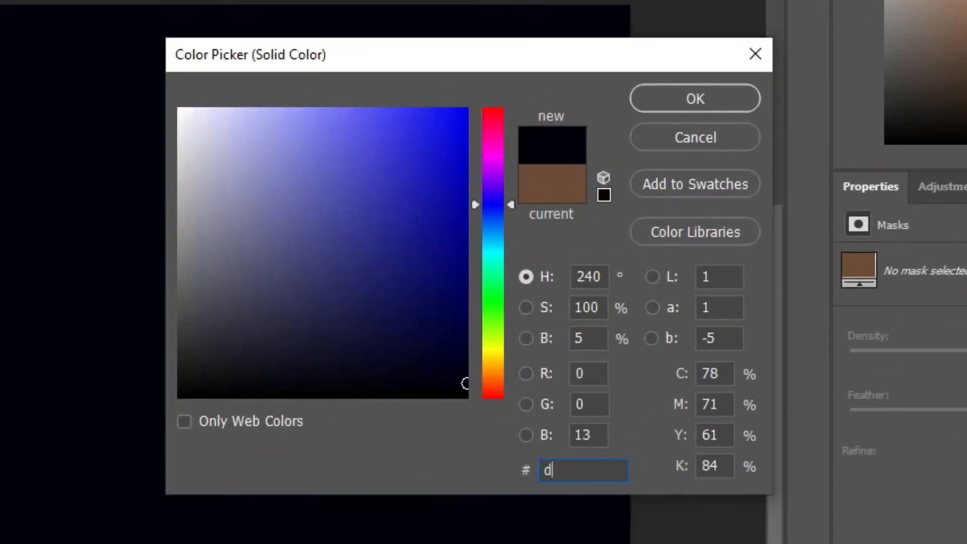
click(695, 98)
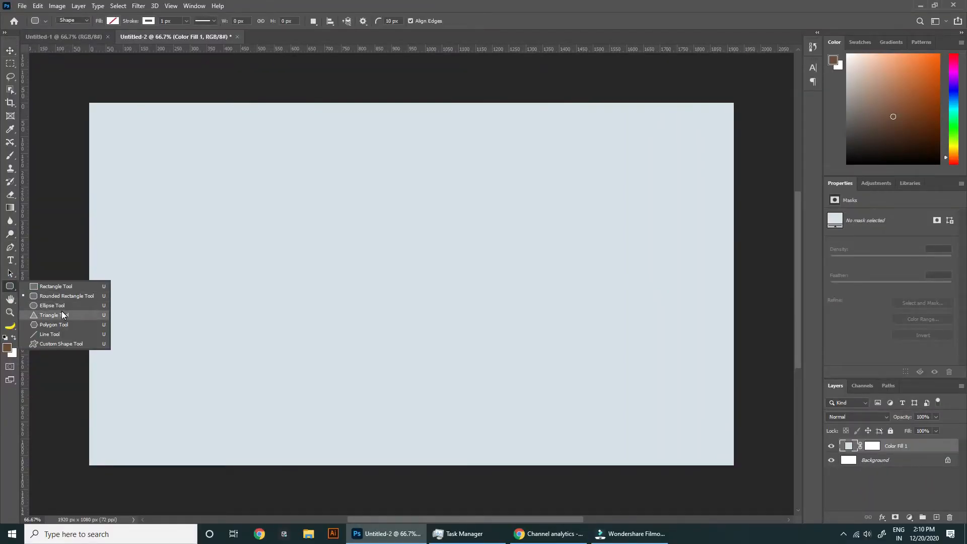
- Draw a triangle shape with the Triangle Tool and set its fill to d8e1ea
click(51, 315)
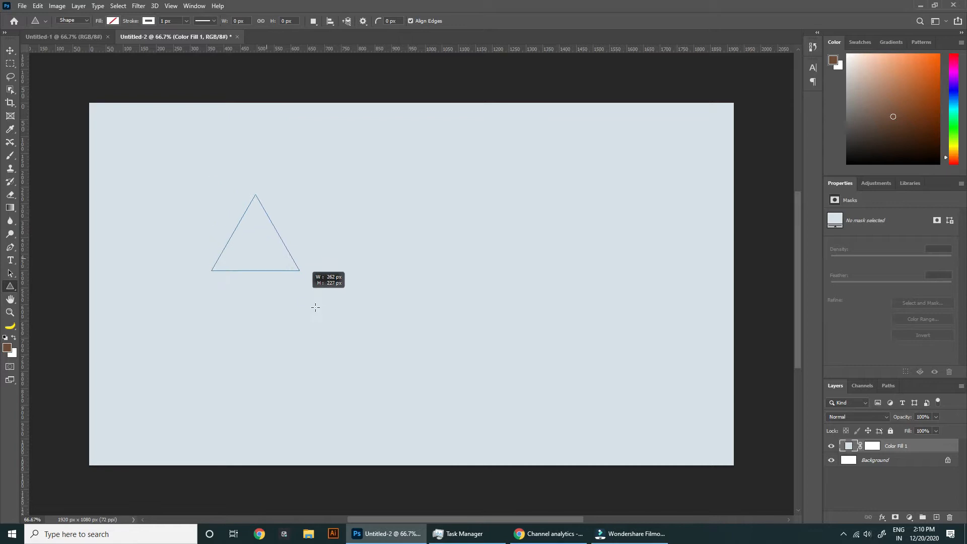
click(148, 20)
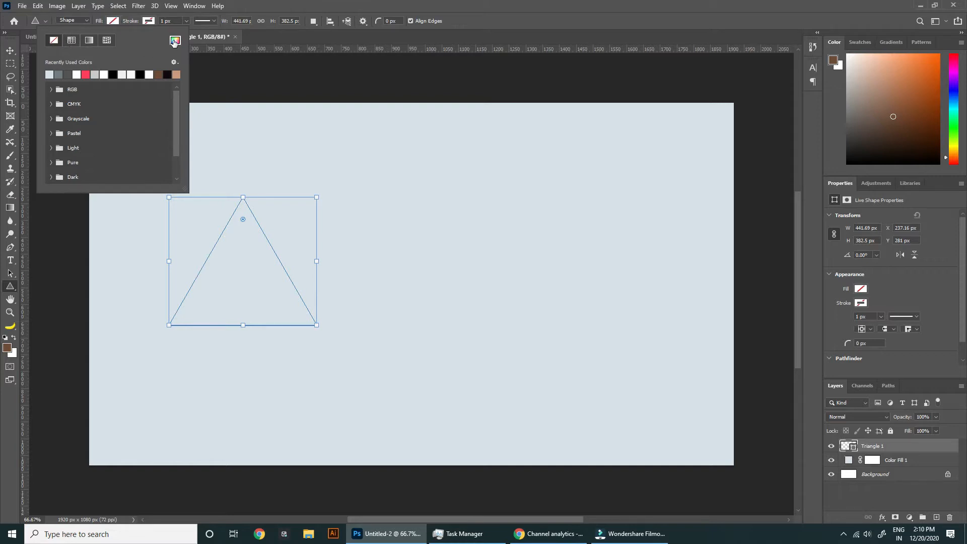
click(861, 289)
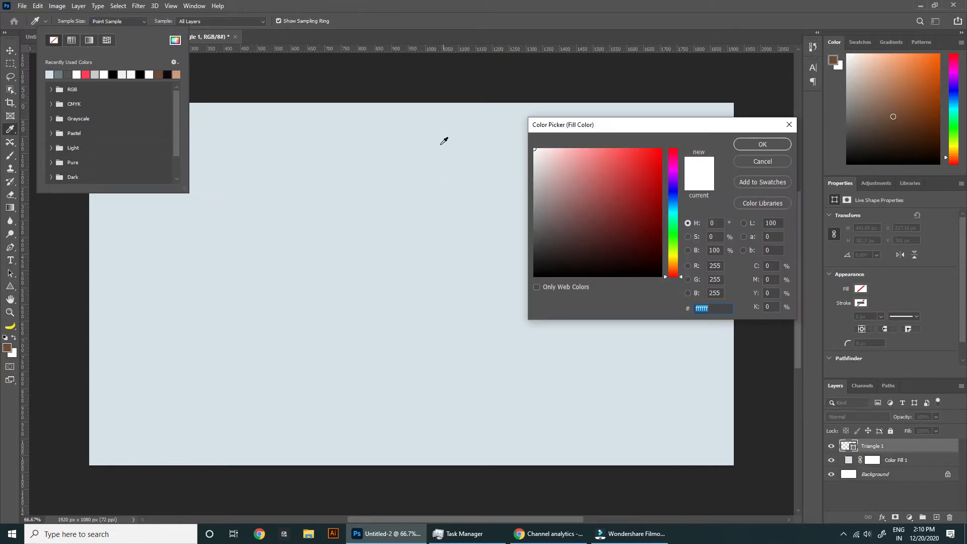
text(d8e1ea)
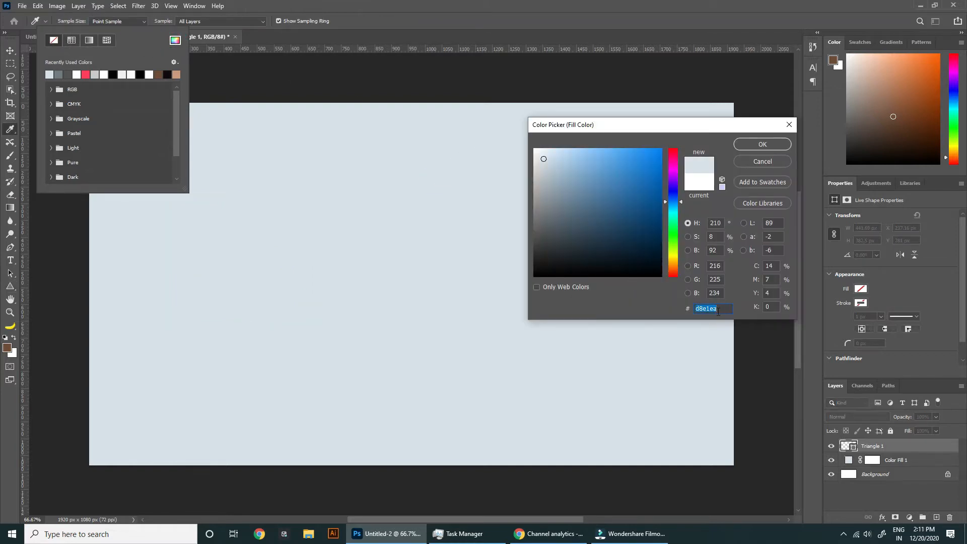
click(762, 144)
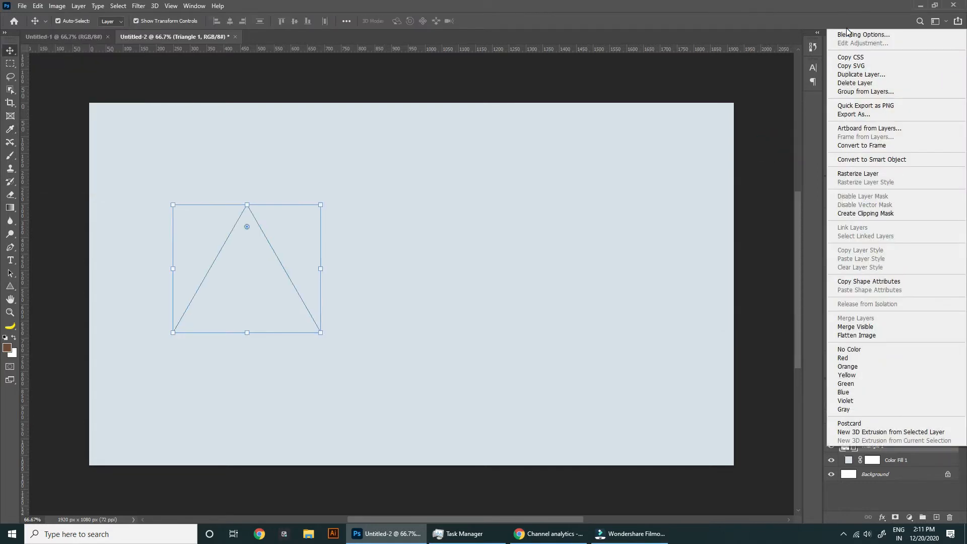
- Enable a blue-grey Multiply drop shadow: 27% opacity, 135°, 40 px distance, 80 px size
click(864, 34)
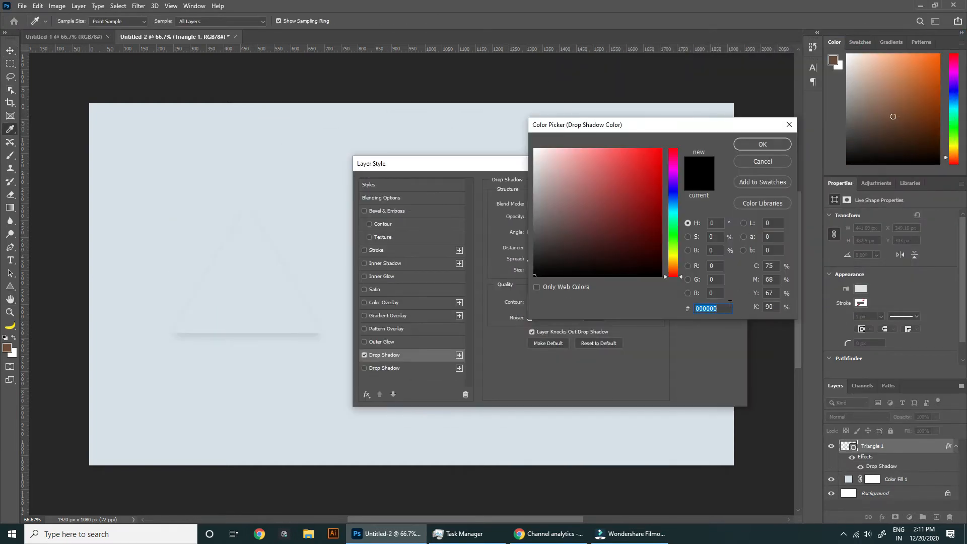
text(5c7c)
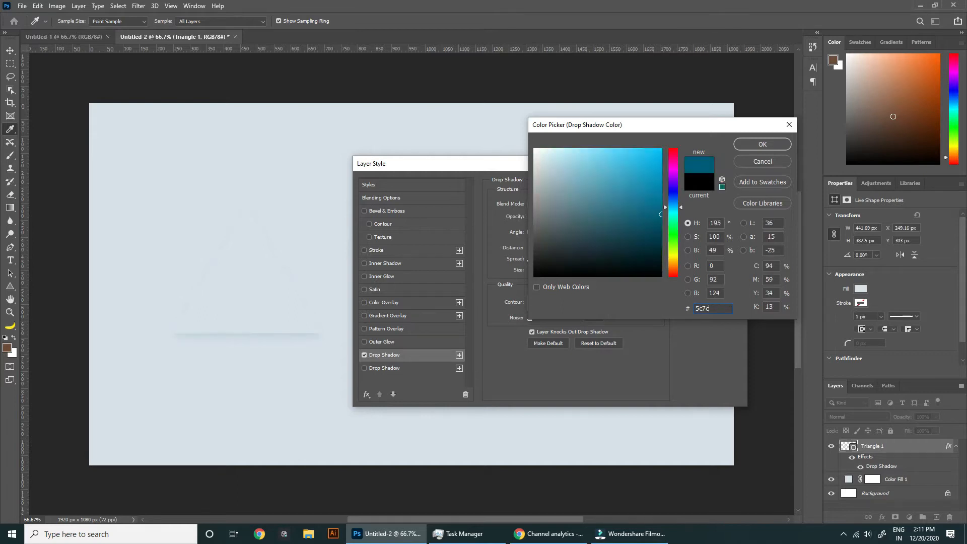
click(761, 143)
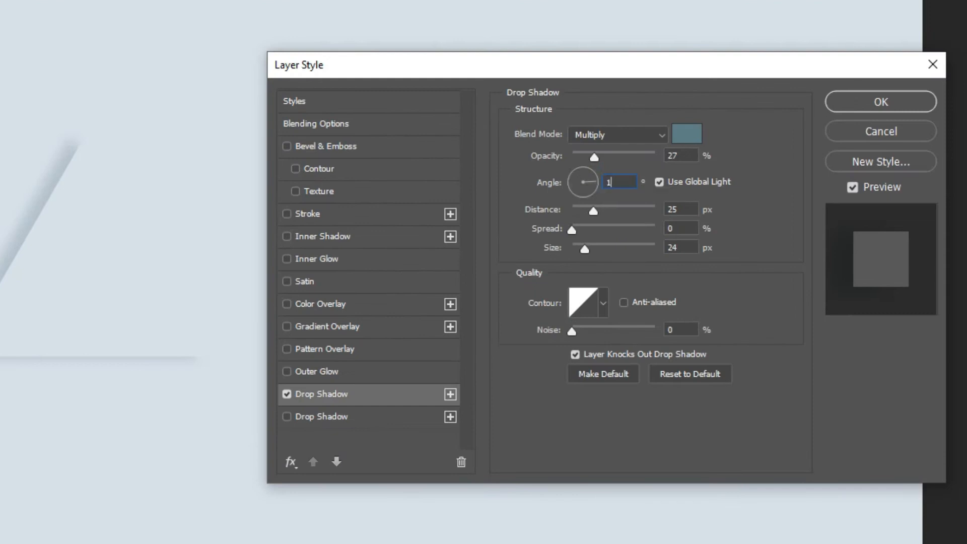
text(135)
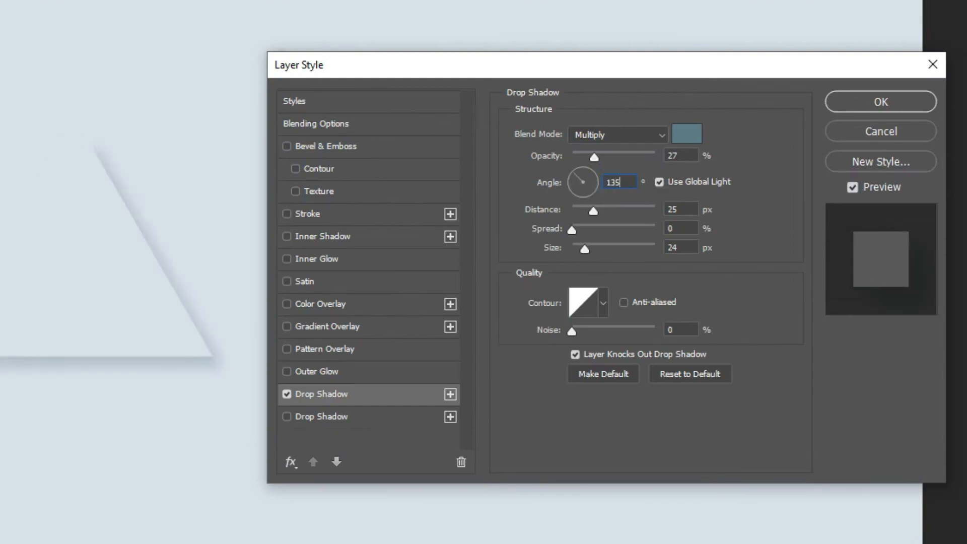
mouse_move(674, 256)
text(80)
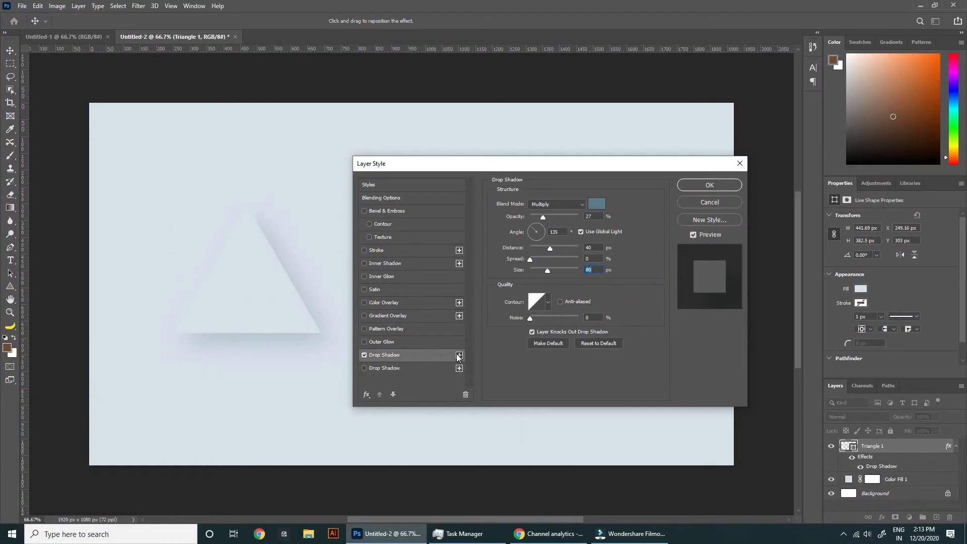
mouse_move(463, 357)
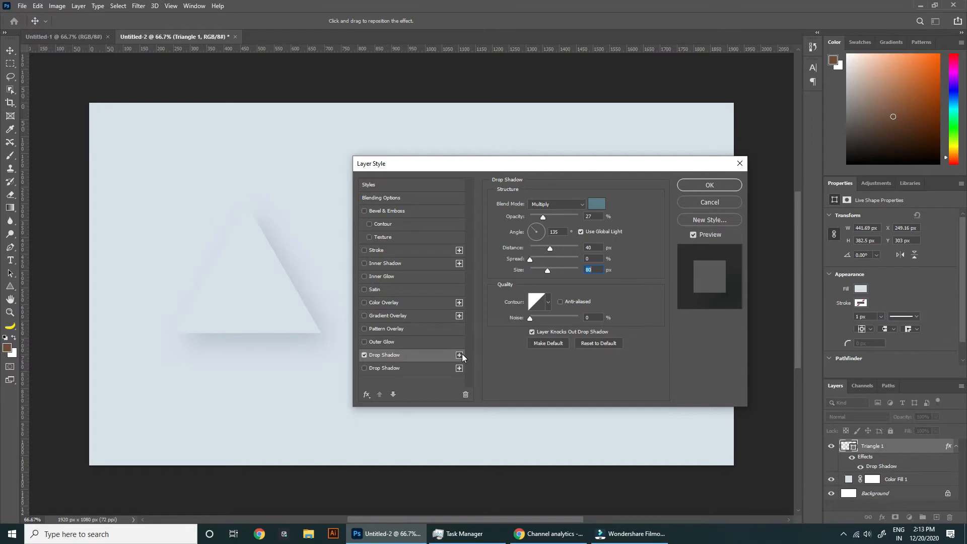
- Make the second drop shadow white at -45° without Global Light, and apply the style
click(459, 355)
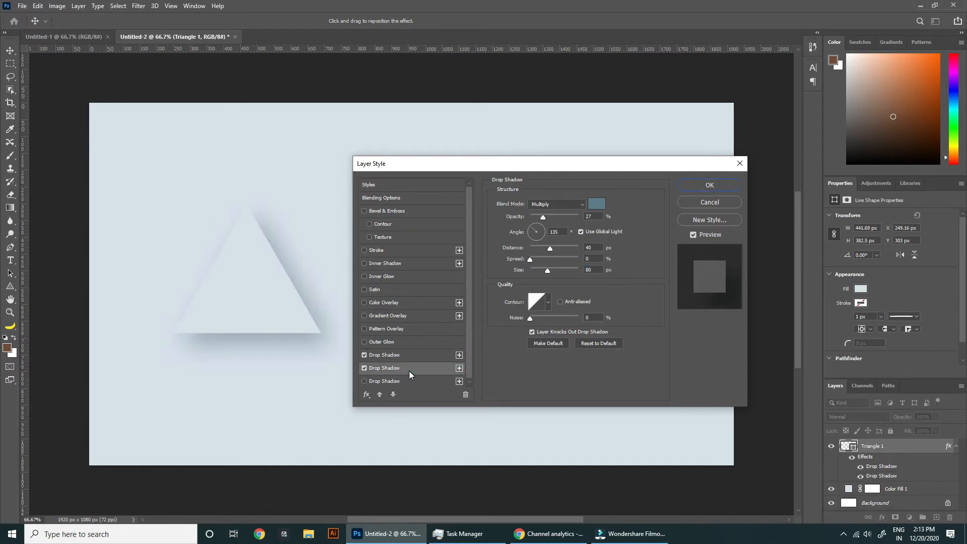
click(596, 204)
text(ffffff)
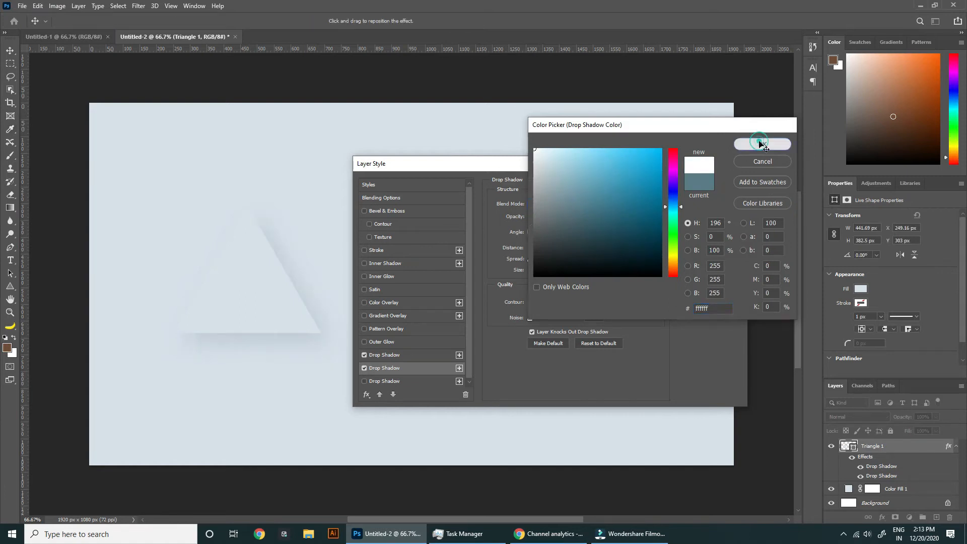
click(761, 143)
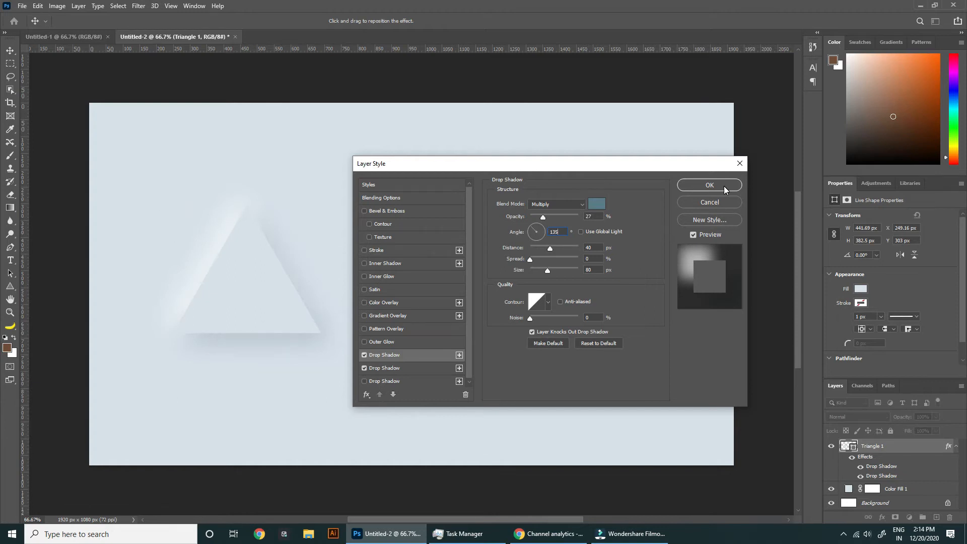
click(710, 184)
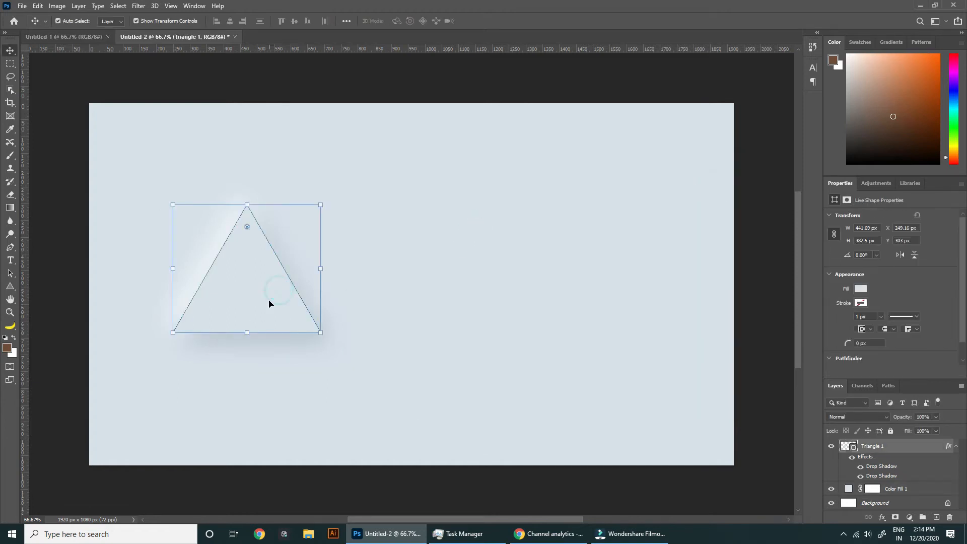
- Draw a circle beside the triangle with the Ellipse Tool
click(896, 489)
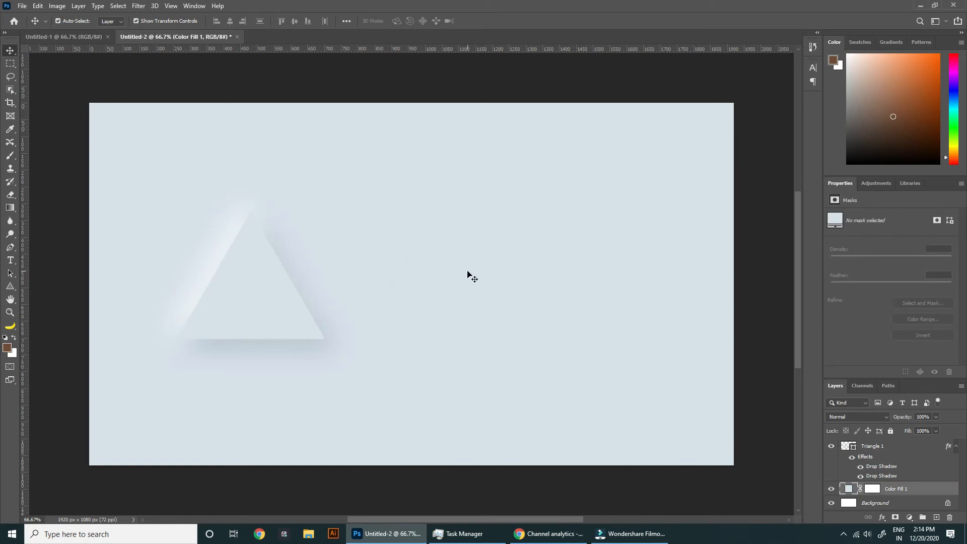
click(11, 286)
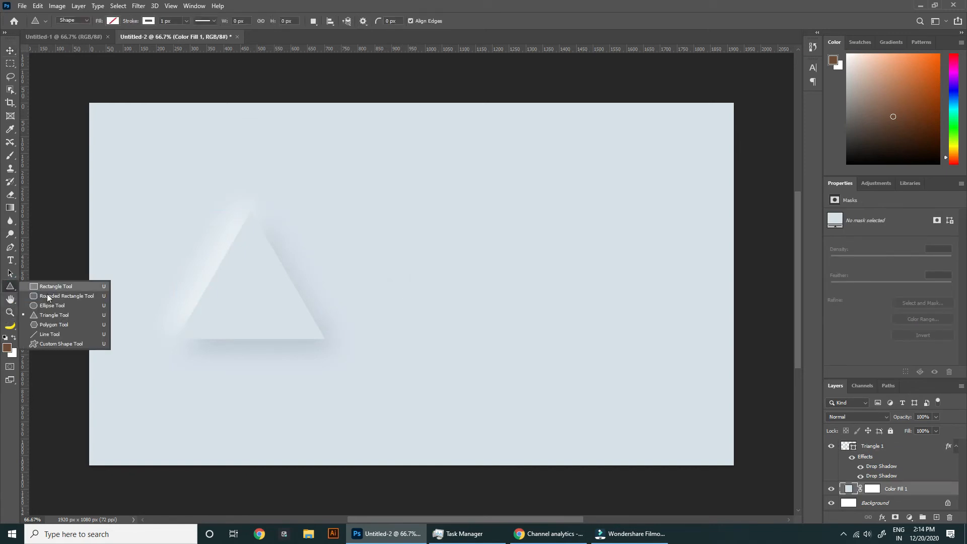
click(52, 306)
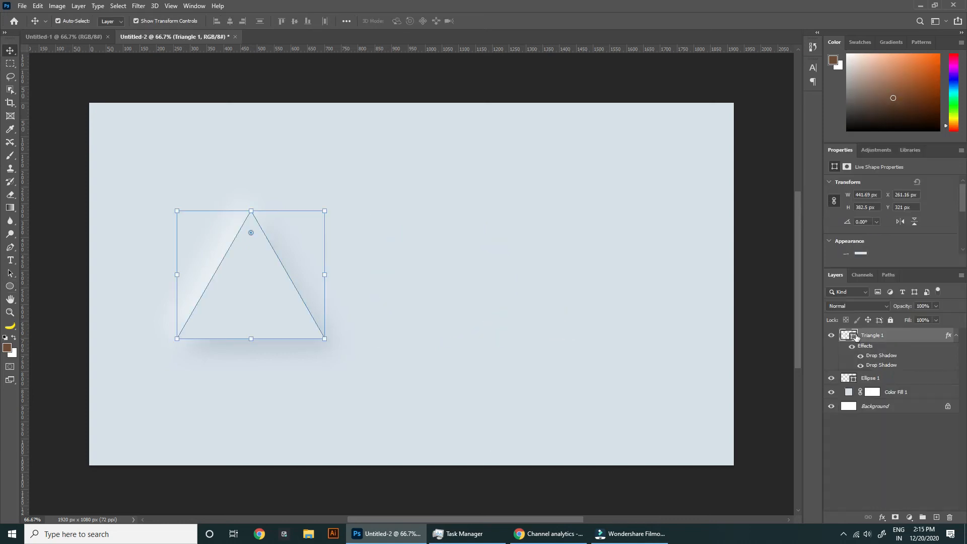
- Copy Triangle 1's layer style and paste it onto Ellipse 1
right_click(873, 335)
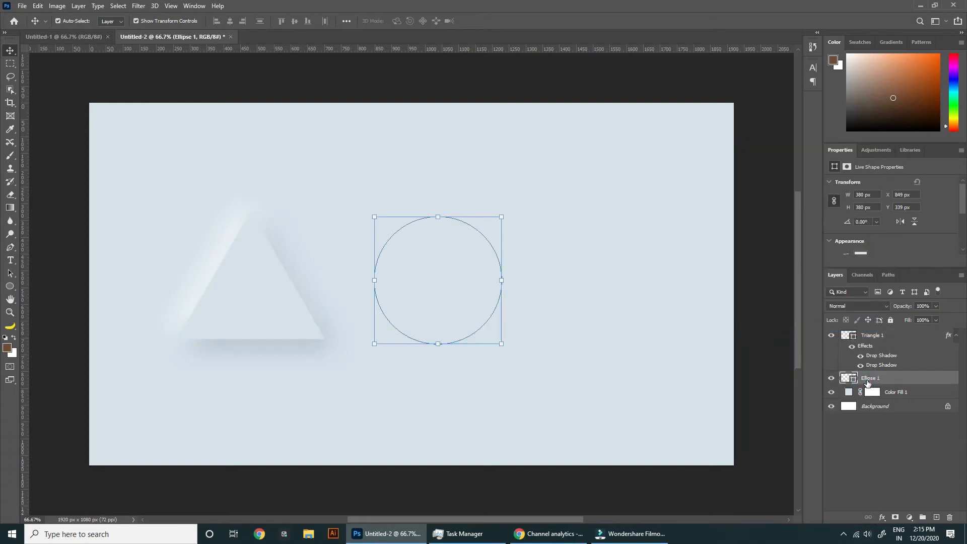
right_click(870, 377)
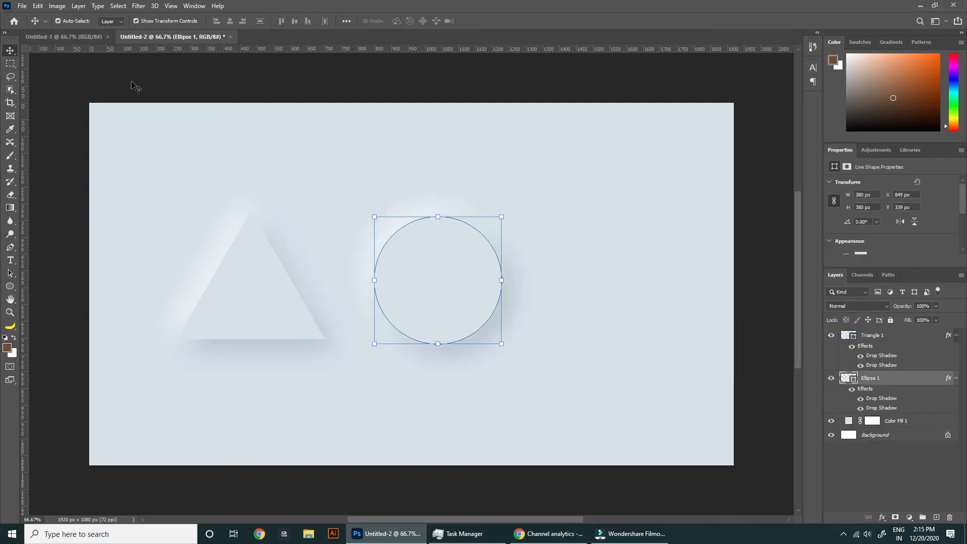
click(250, 278)
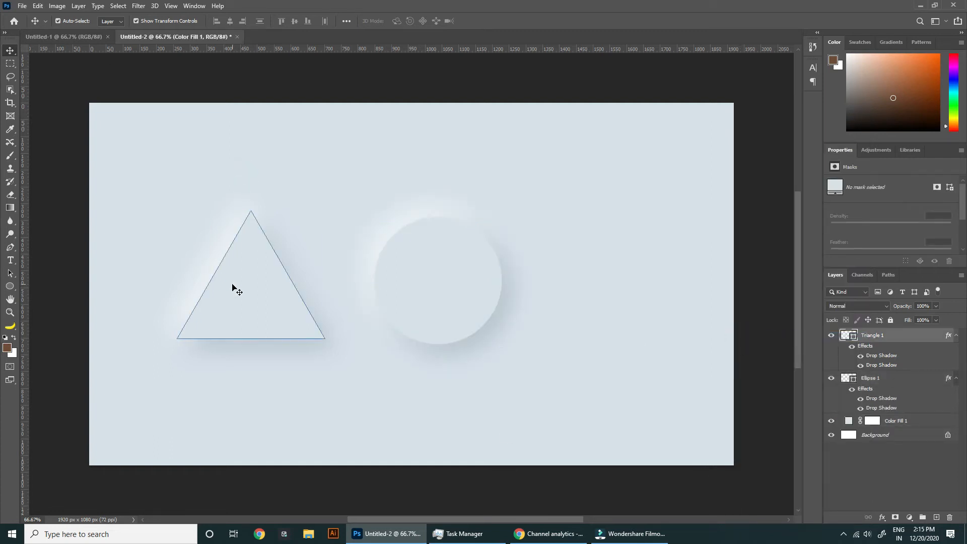
- Give the circle copy white and c2cfdc inner shadows plus two drop shadows
click(438, 281)
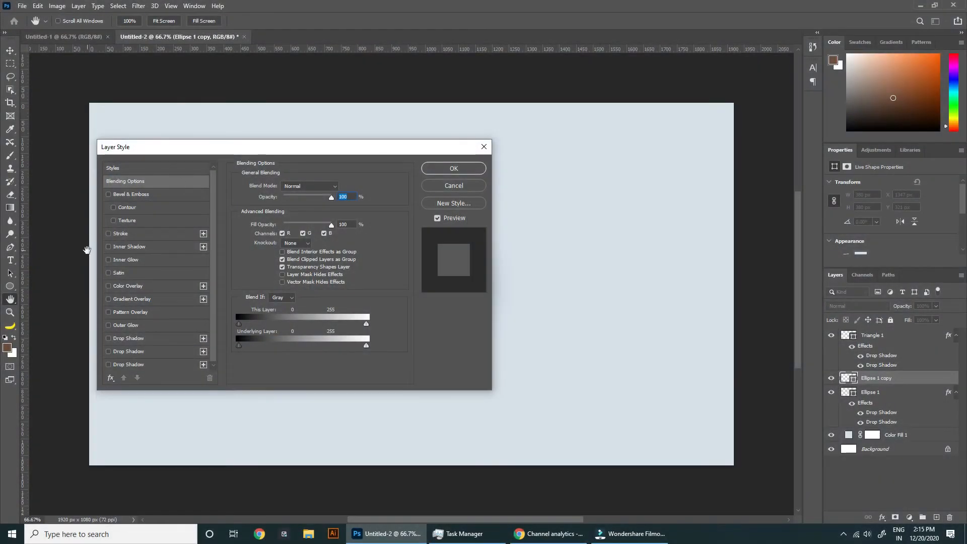
click(109, 246)
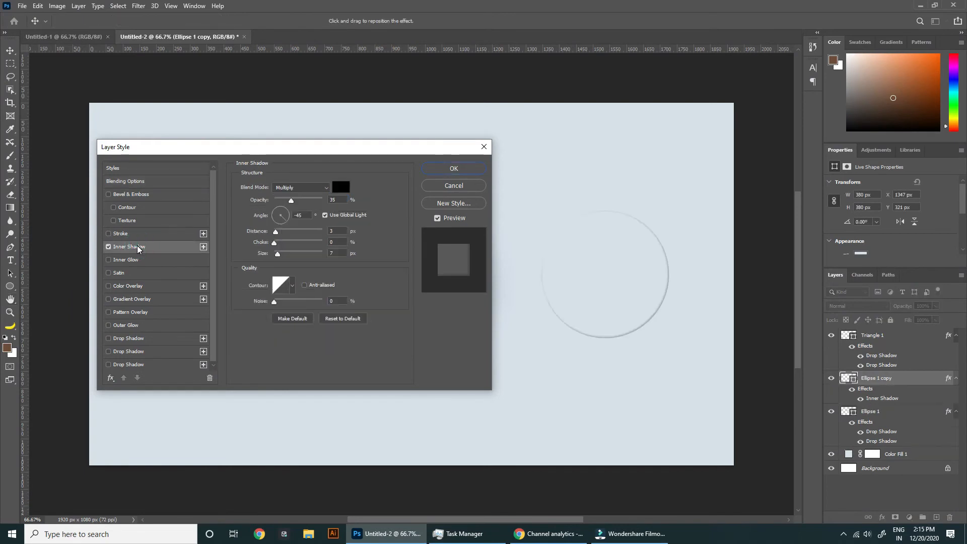
mouse_move(138, 249)
text(80)
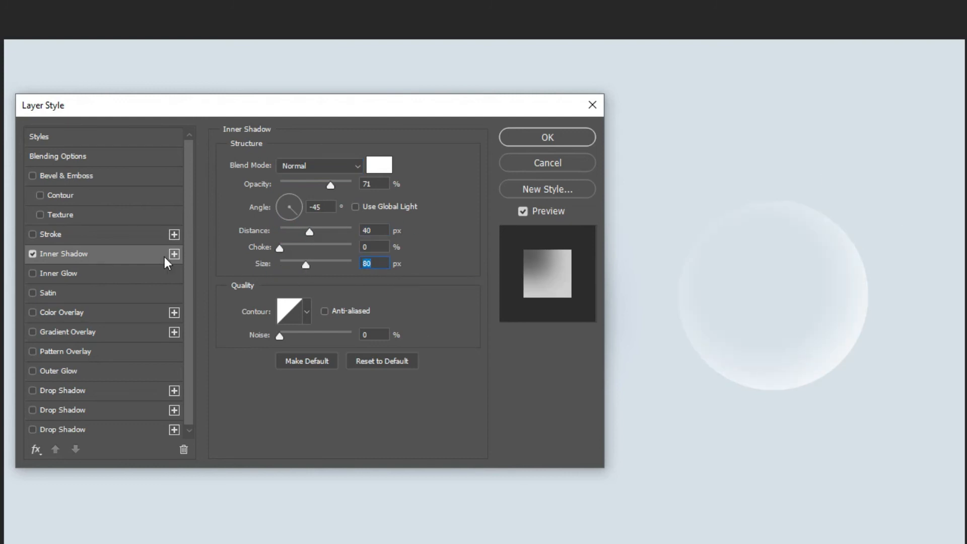
click(379, 166)
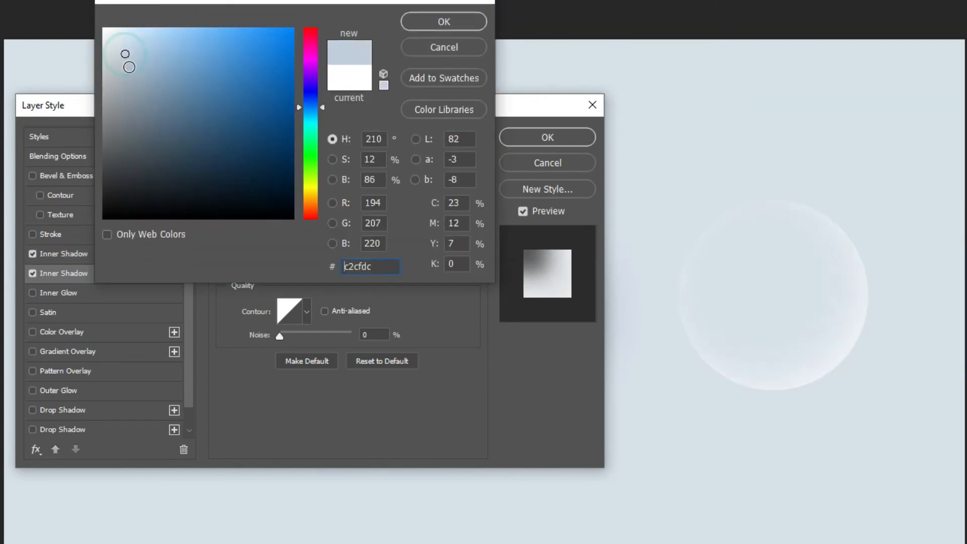
click(442, 22)
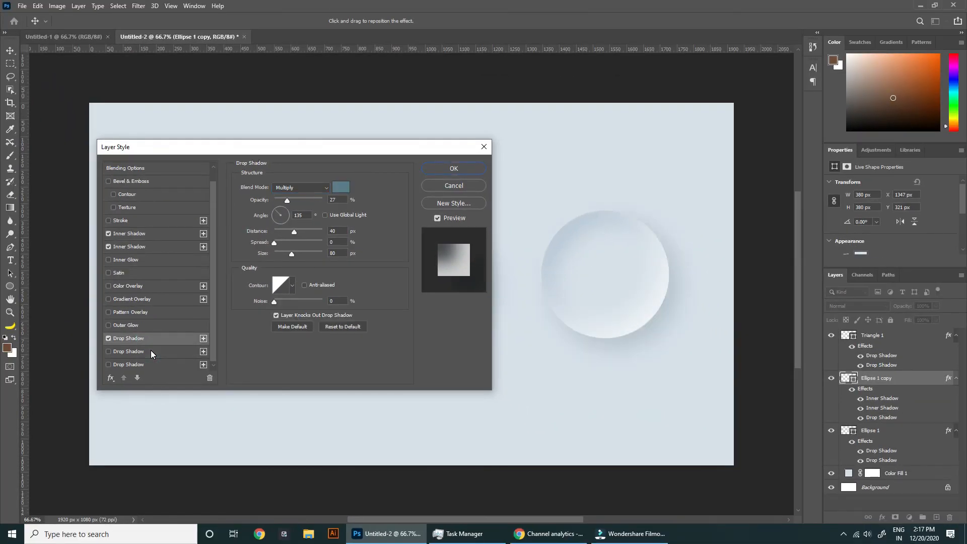
click(108, 351)
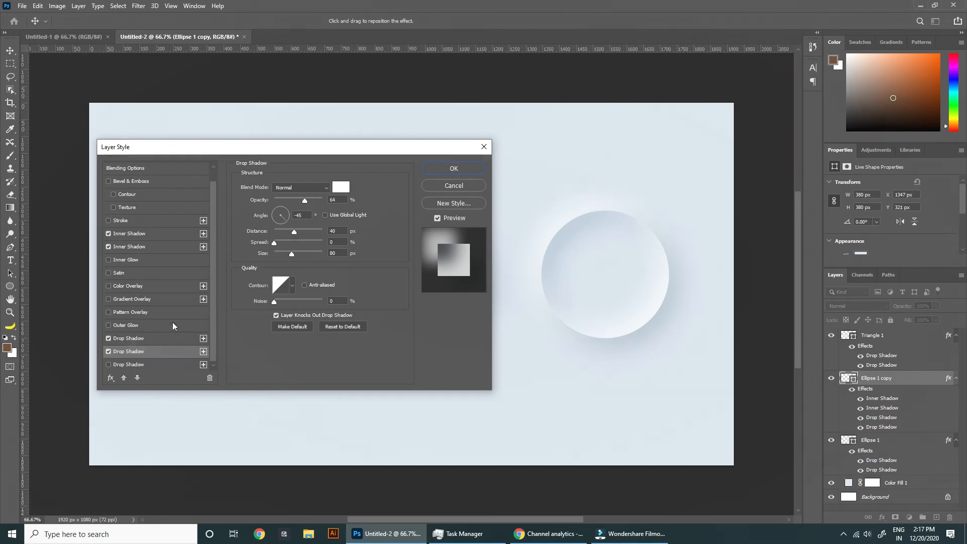
click(453, 168)
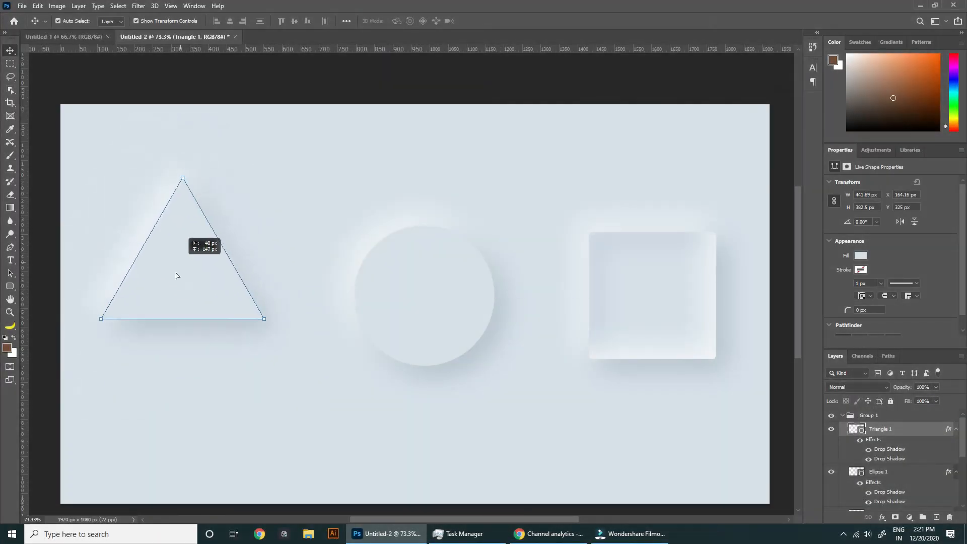